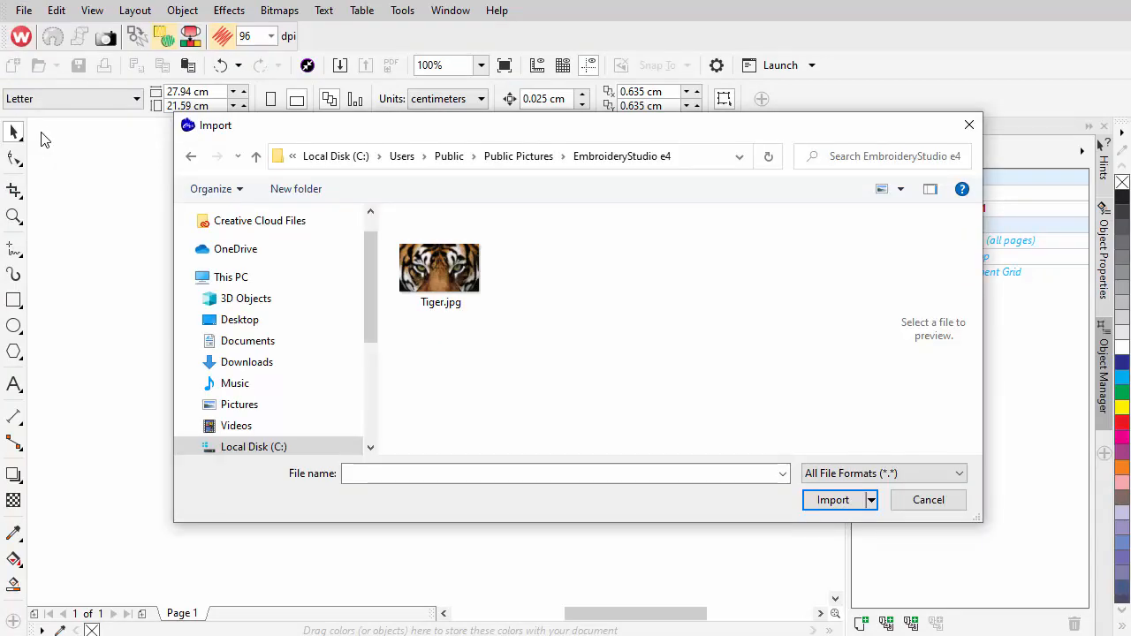
Import Tiger.jpg onto Page 1 as a bitmap.
{"action": "left_click", "coordinate": [440, 267]}
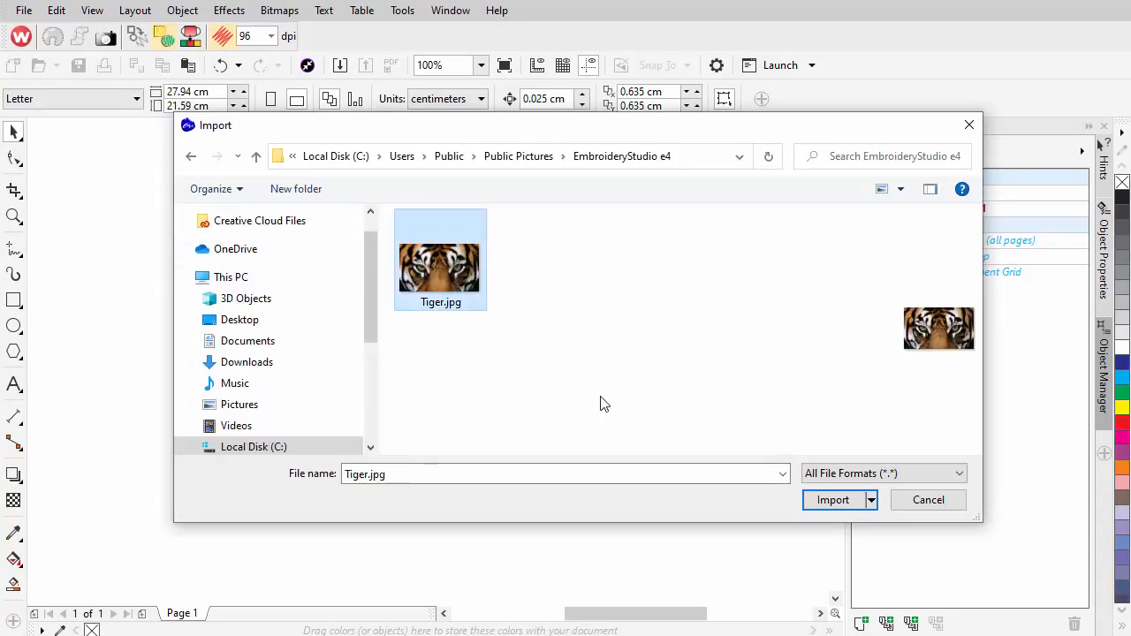
{"action": "left_click", "coordinate": [832, 500]}
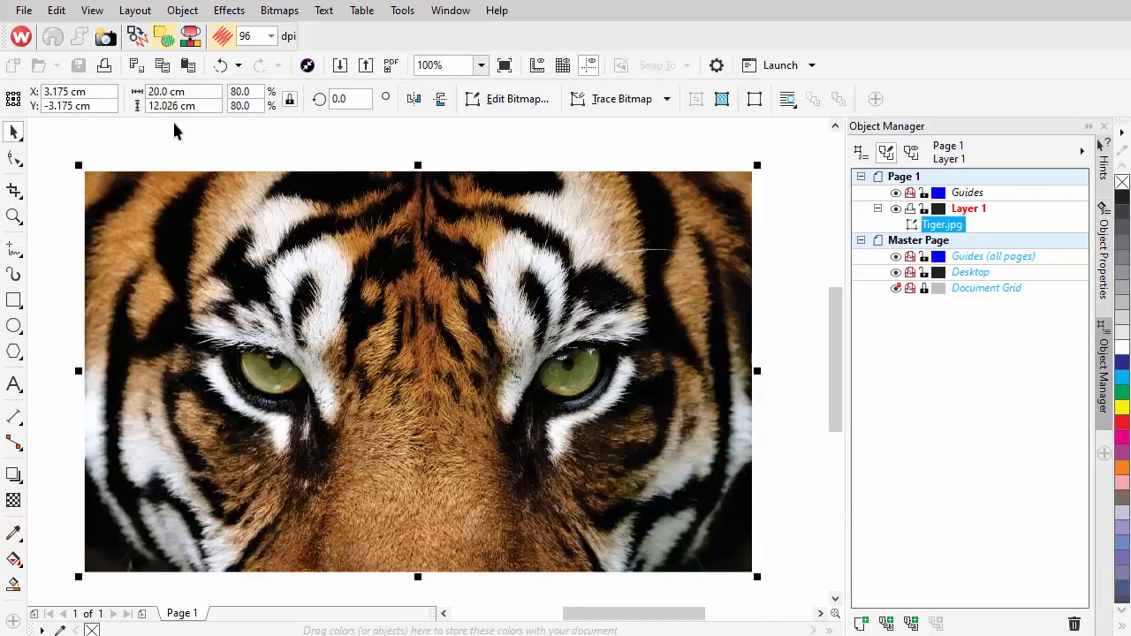
{"action": "left_click", "coordinate": [32, 9]}
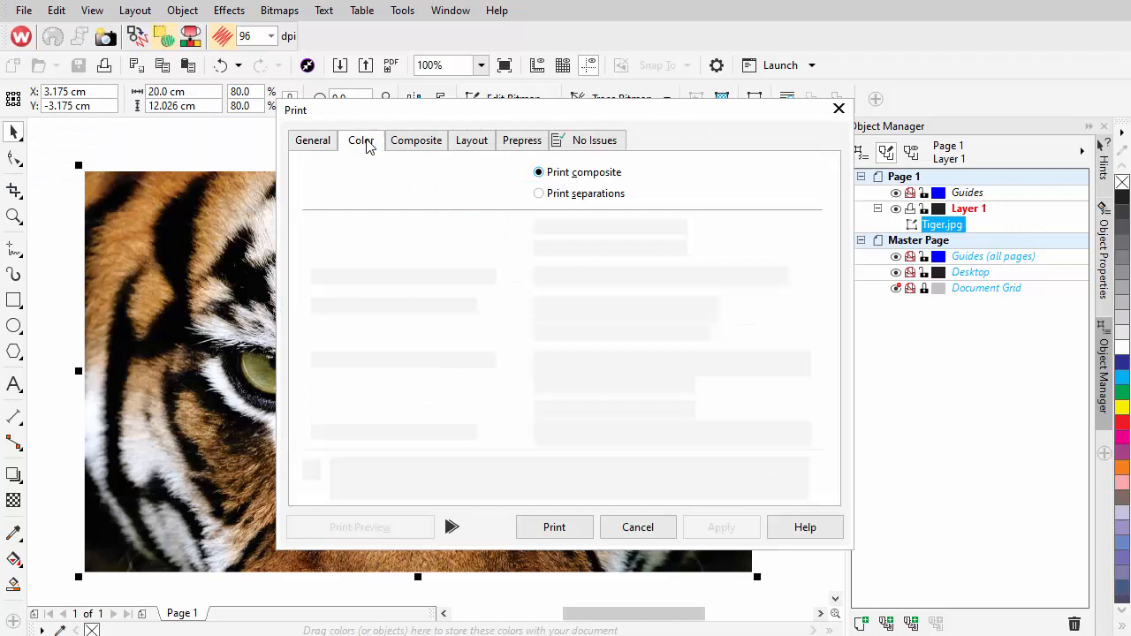
Set the print job to colour separations with printer marks switched off.
{"action": "left_click", "coordinate": [538, 194]}
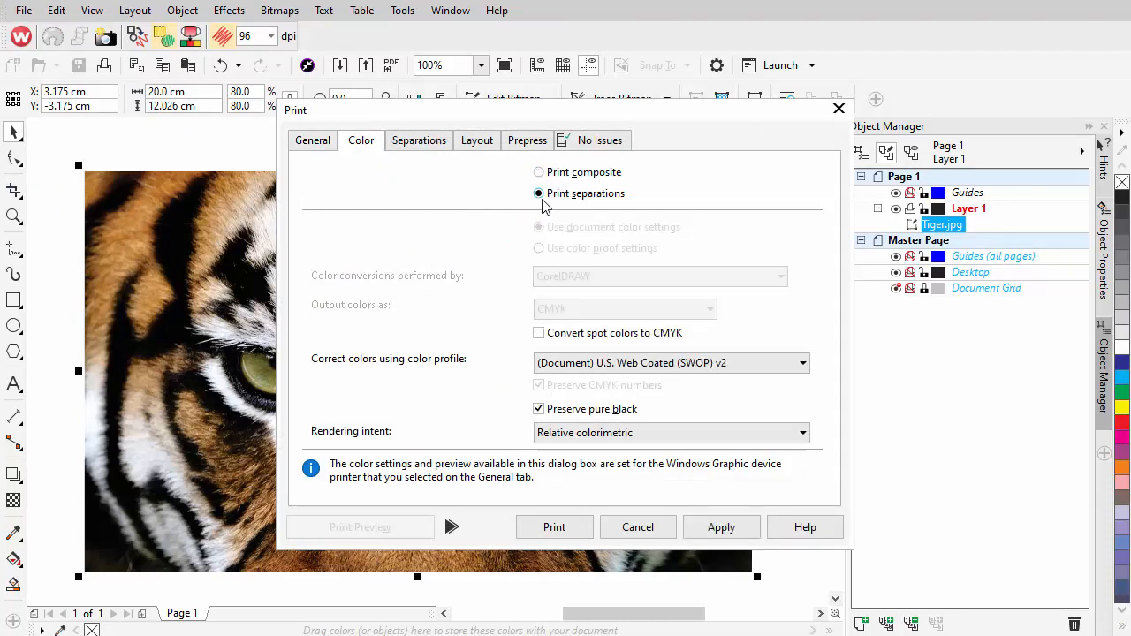
{"action": "left_click", "coordinate": [526, 140]}
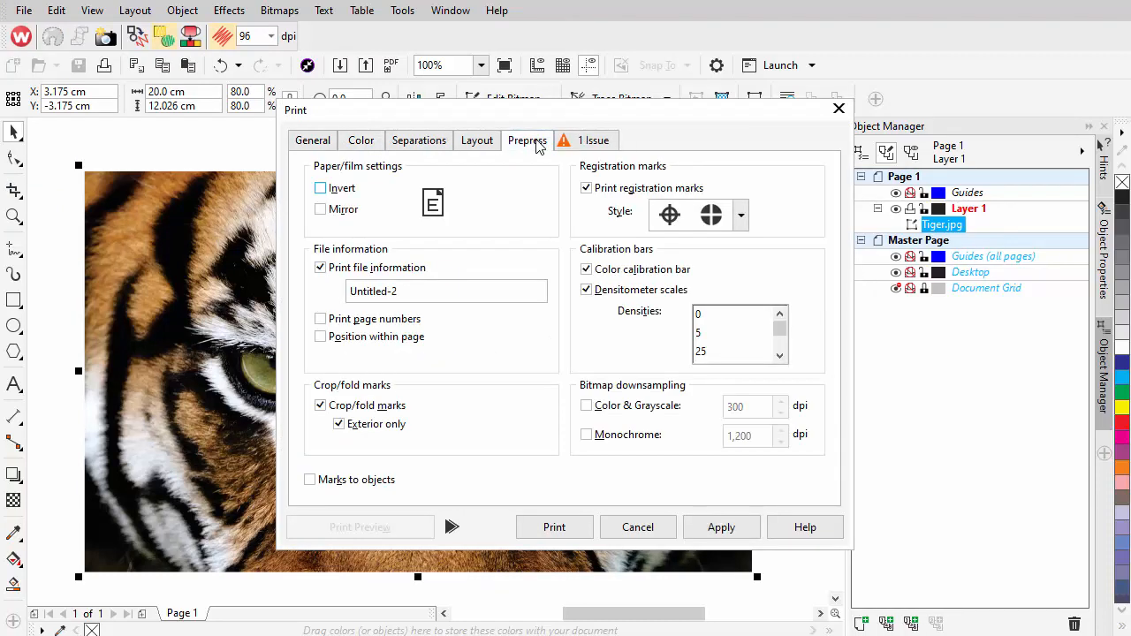
{"action": "left_click", "coordinate": [321, 266]}
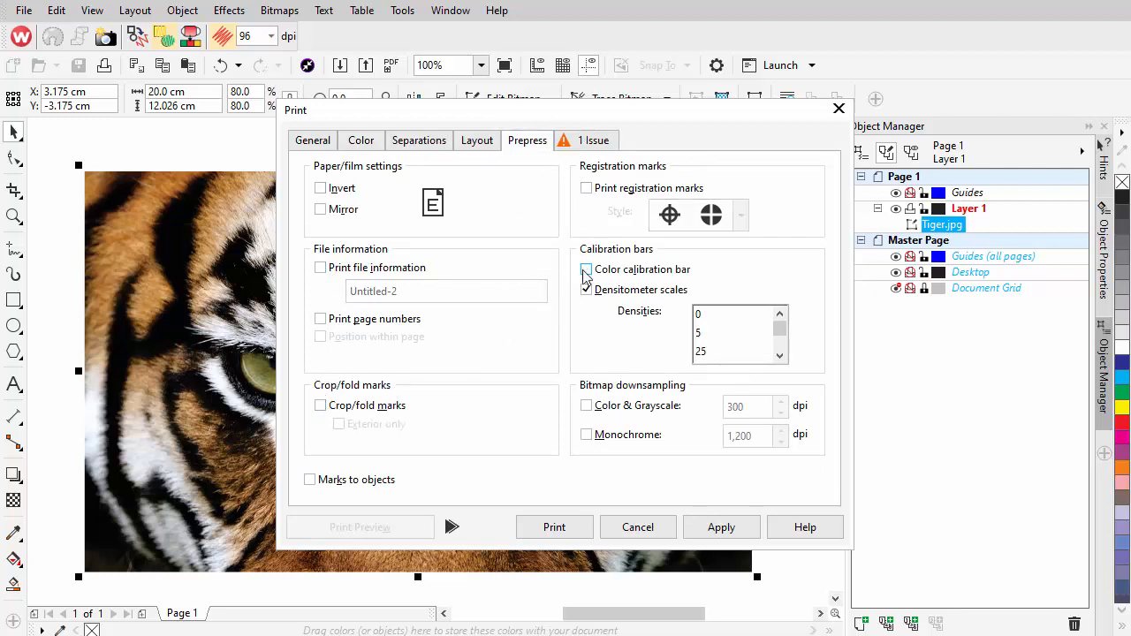
{"action": "left_click", "coordinate": [313, 139]}
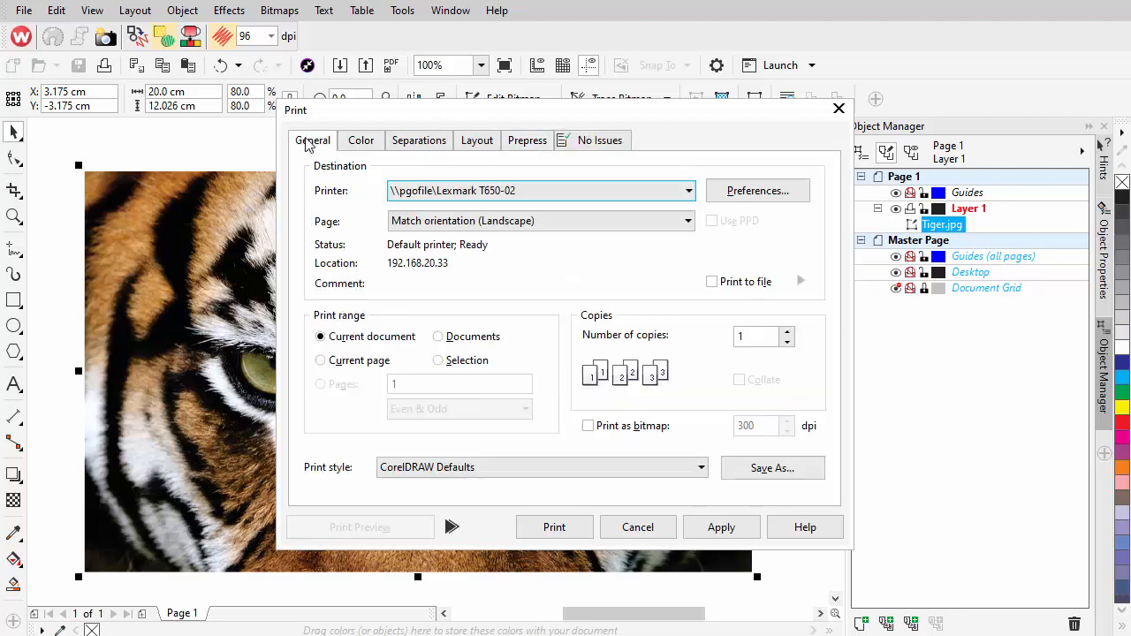
Print the separations to Microsoft Print to PDF and save the PDF file.
{"action": "left_click", "coordinate": [688, 190]}
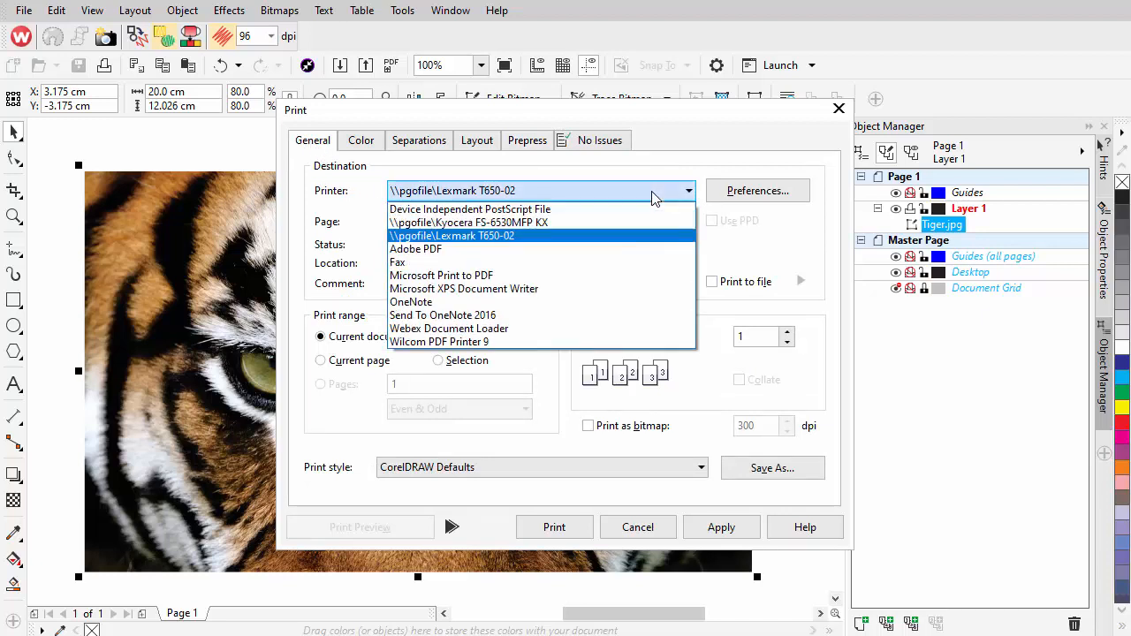
{"action": "mouse_move", "coordinate": [649, 275]}
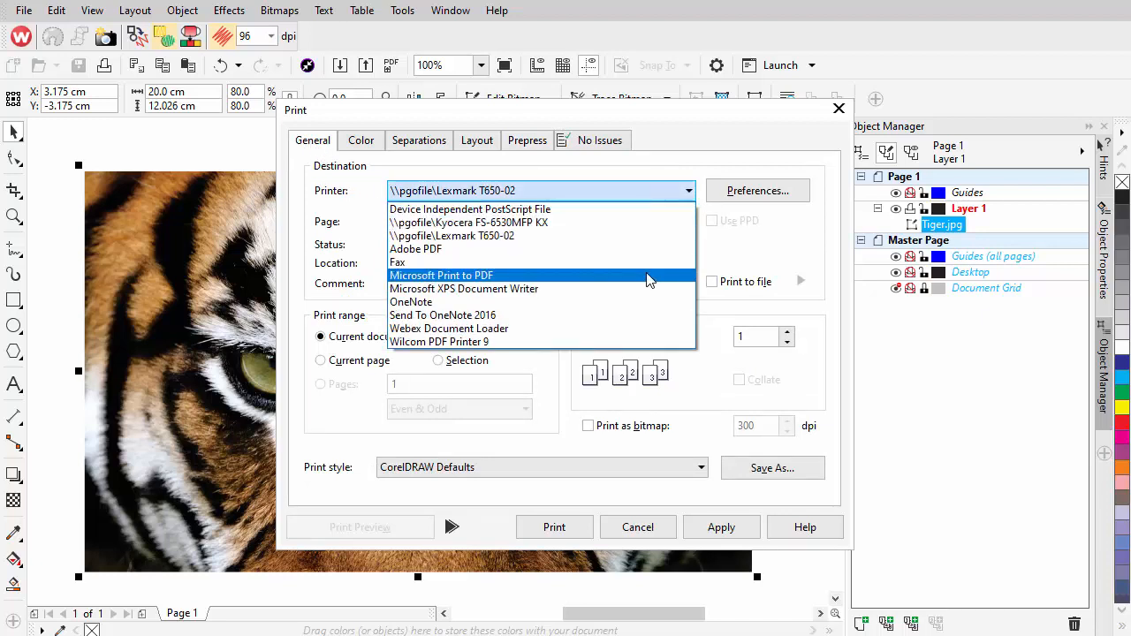
{"action": "left_click", "coordinate": [441, 275]}
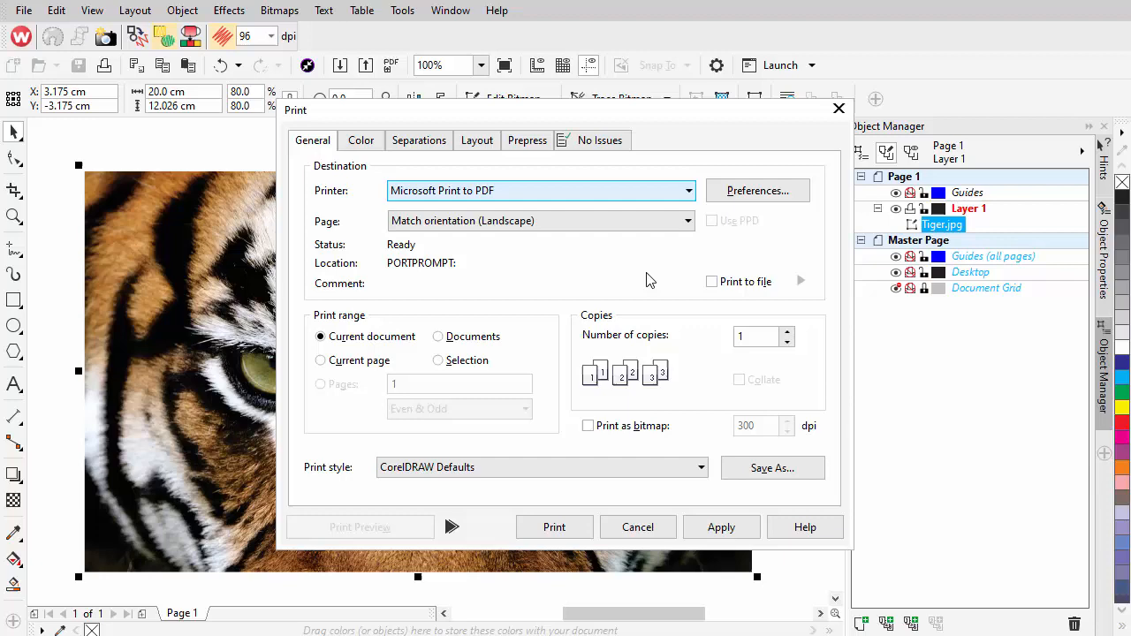
{"action": "left_click", "coordinate": [637, 526]}
{"action": "type", "text": "Tig"}
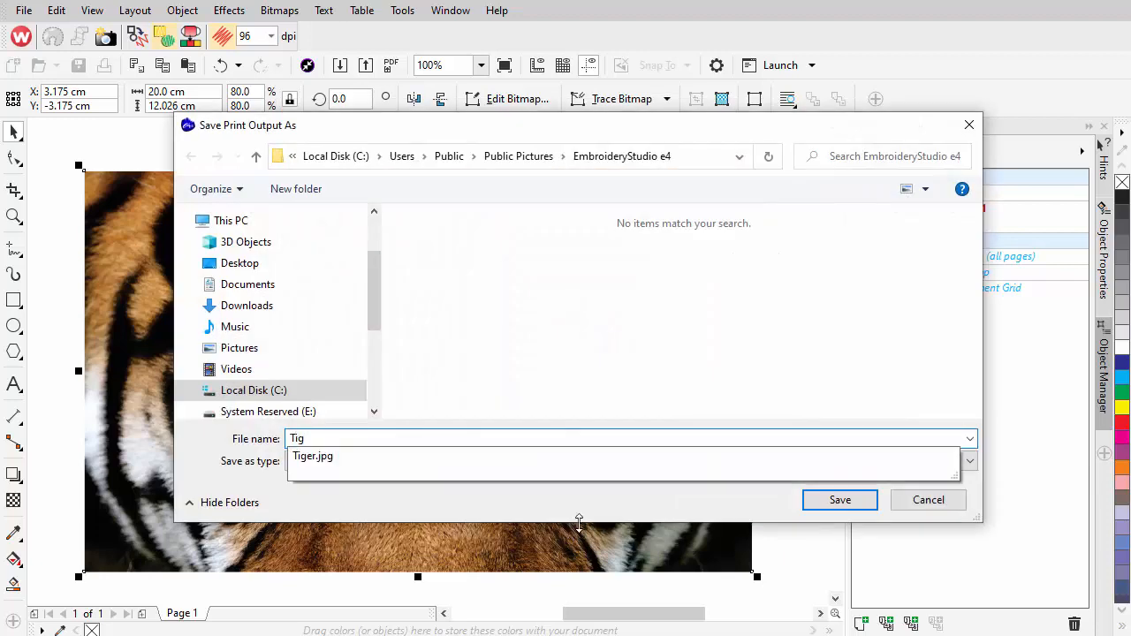
{"action": "left_click", "coordinate": [839, 500]}
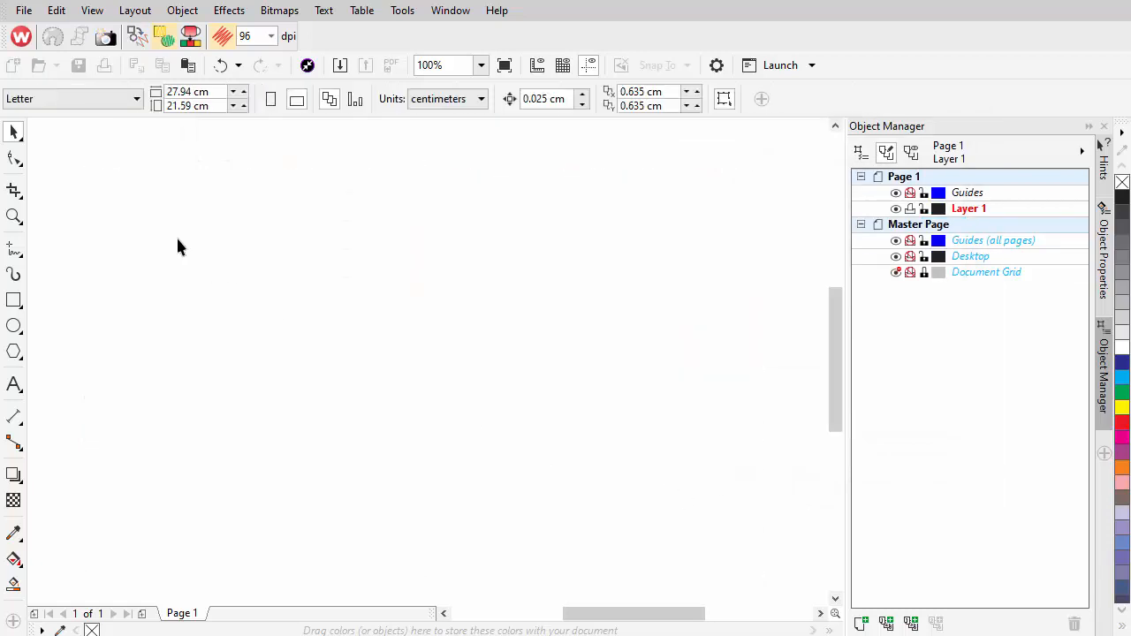
Import all four pages of Tiger.pdf and check the separations on Pages 2 and 3.
{"action": "left_click", "coordinate": [24, 10]}
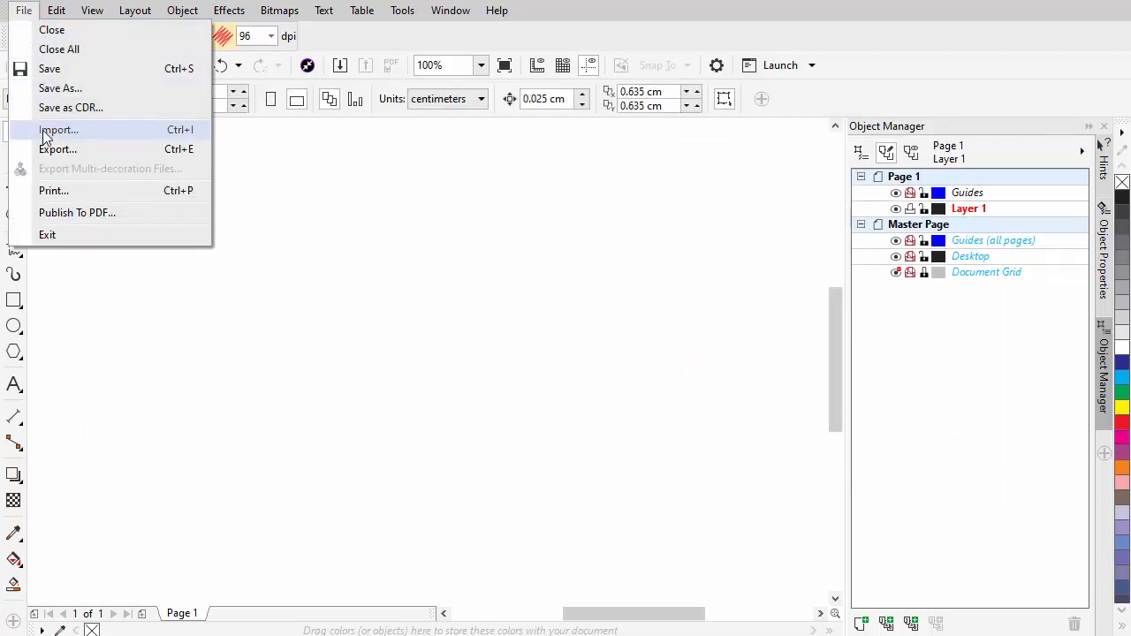
{"action": "left_click", "coordinate": [59, 130]}
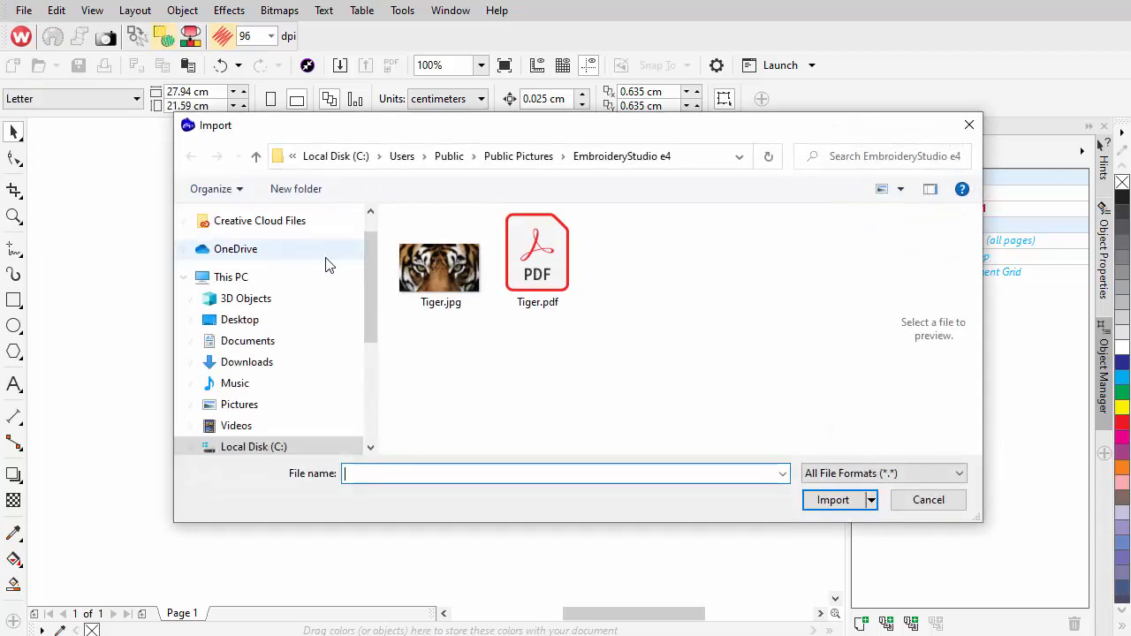
{"action": "left_click", "coordinate": [537, 256]}
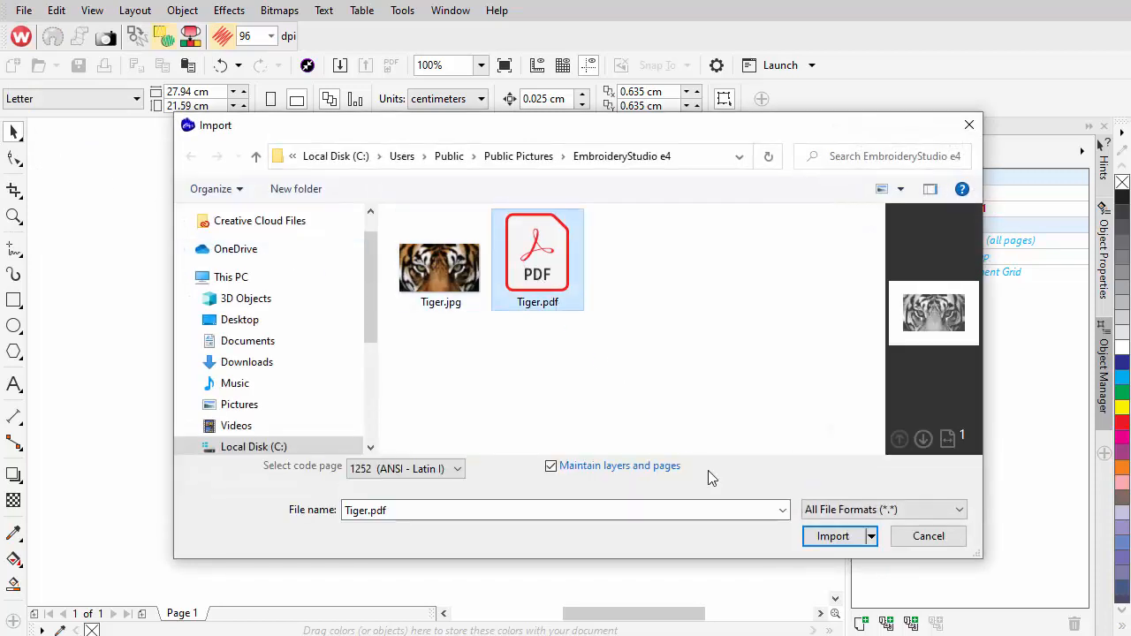
{"action": "left_click", "coordinate": [832, 536]}
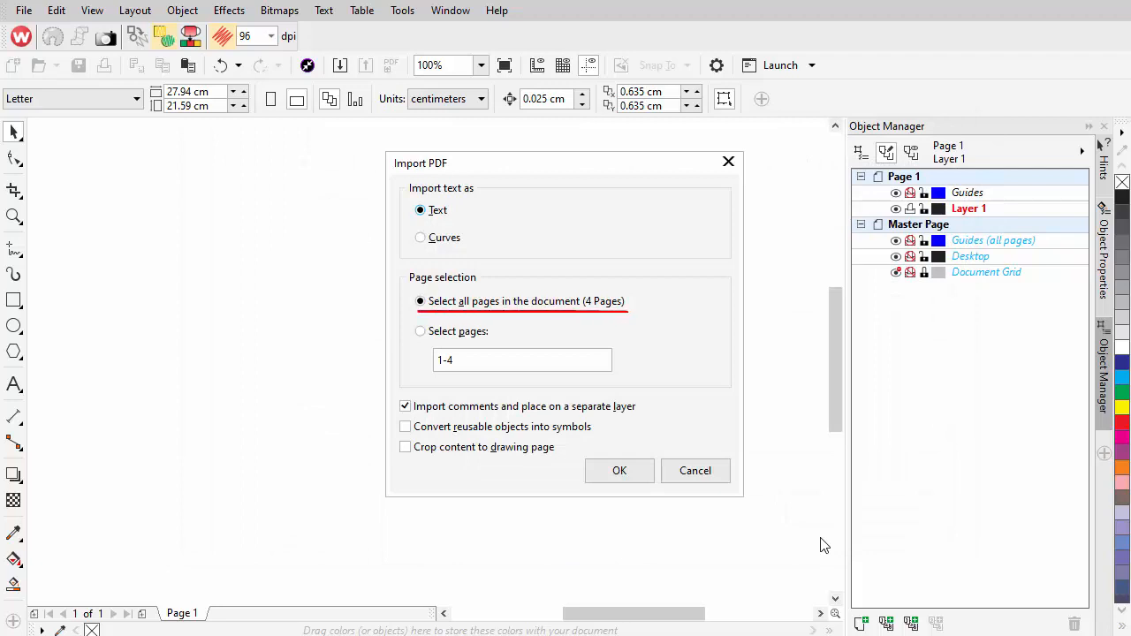
{"action": "mouse_move", "coordinate": [805, 547]}
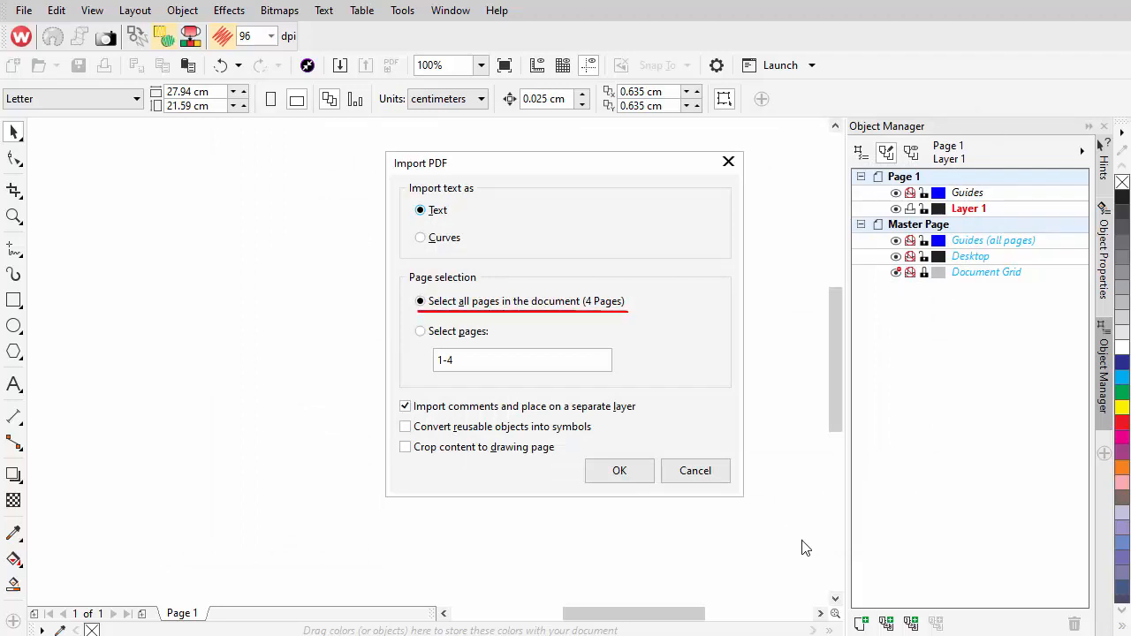
{"action": "left_click", "coordinate": [618, 470]}
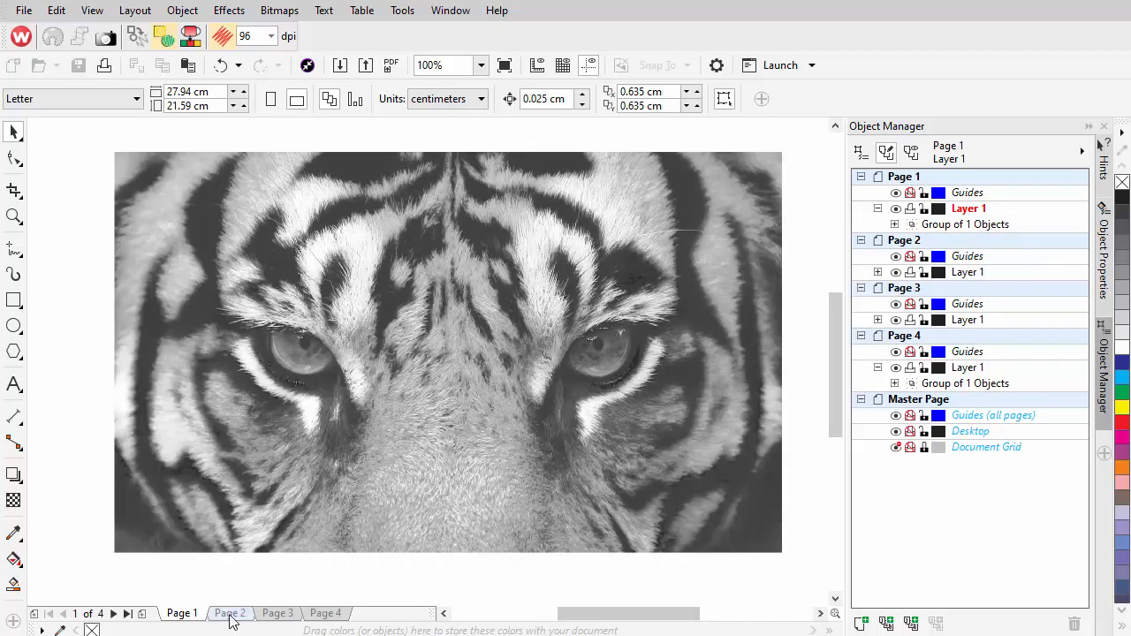
{"action": "left_click", "coordinate": [277, 613]}
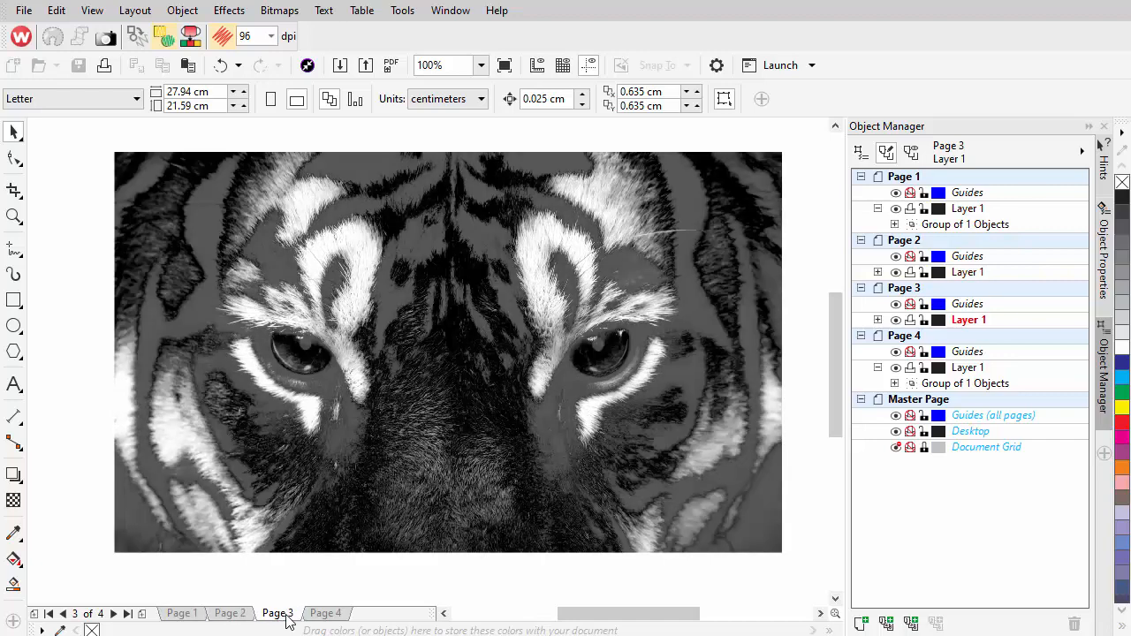
{"action": "left_click", "coordinate": [323, 613]}
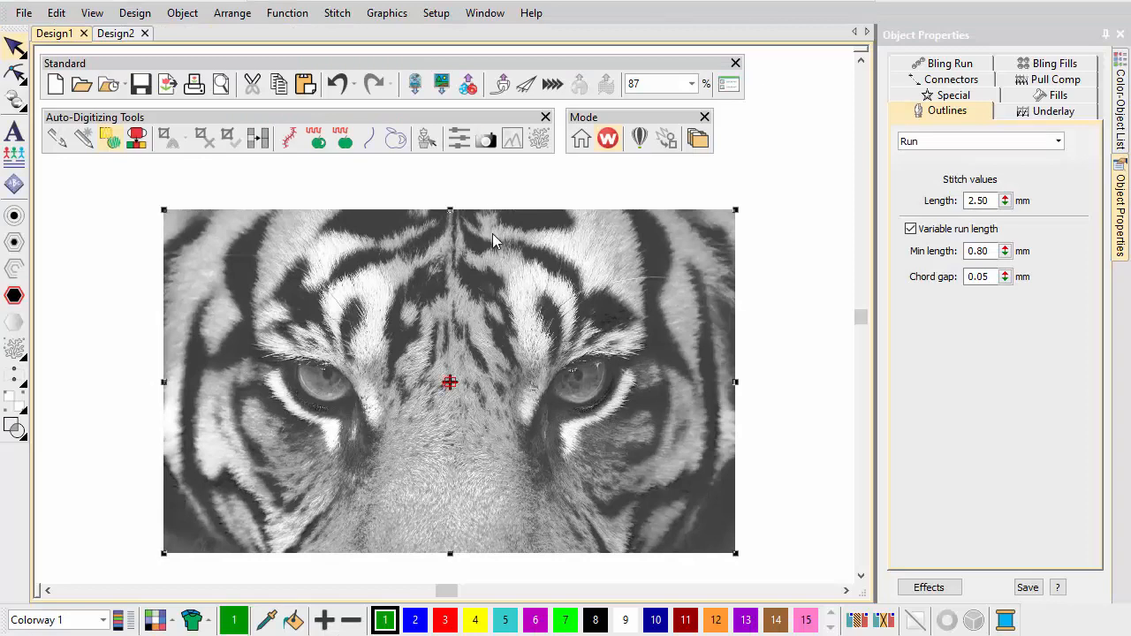
{"action": "mouse_move", "coordinate": [539, 138]}
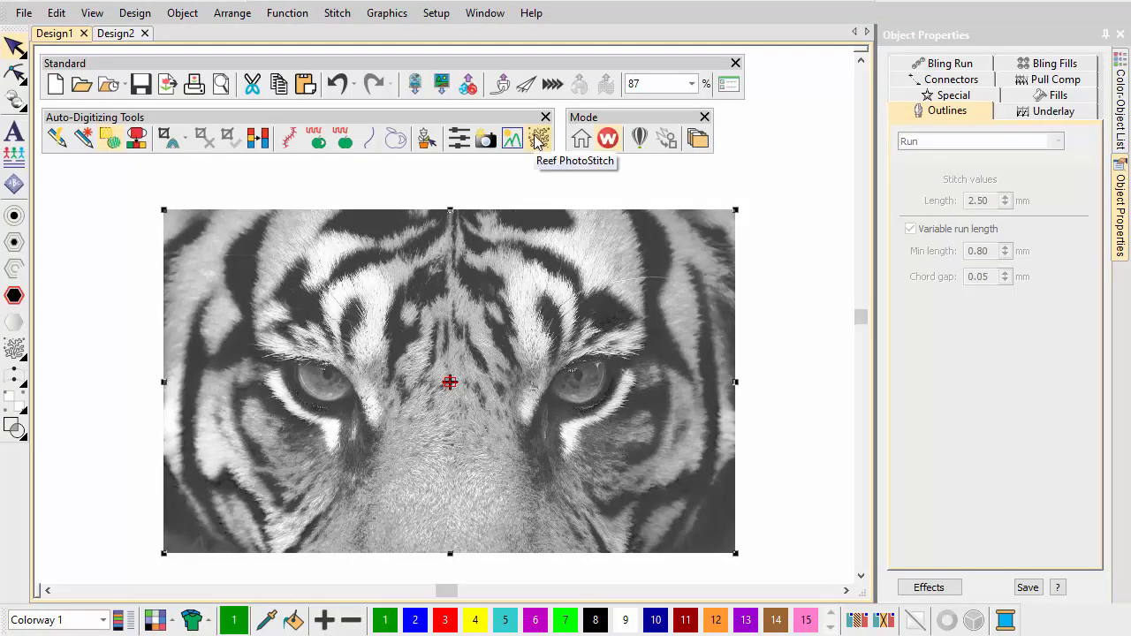
Convert the Page 1 separation to cyan Reef PhotoStitch with thread C5, then cut the bitmap.
{"action": "left_click", "coordinate": [539, 137]}
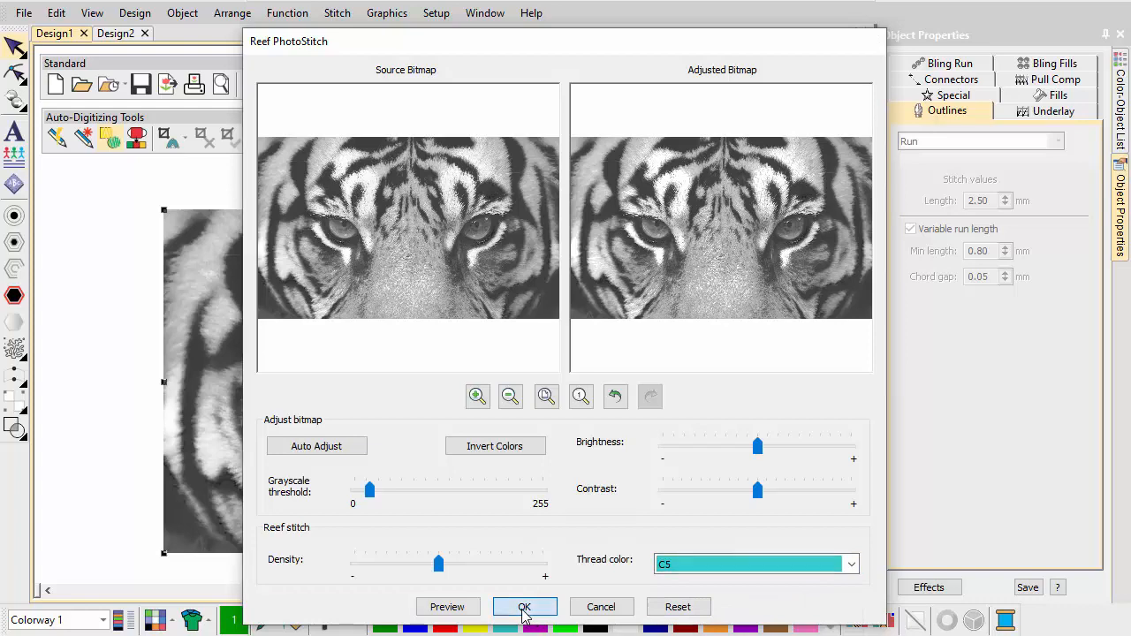
{"action": "left_click", "coordinate": [524, 606]}
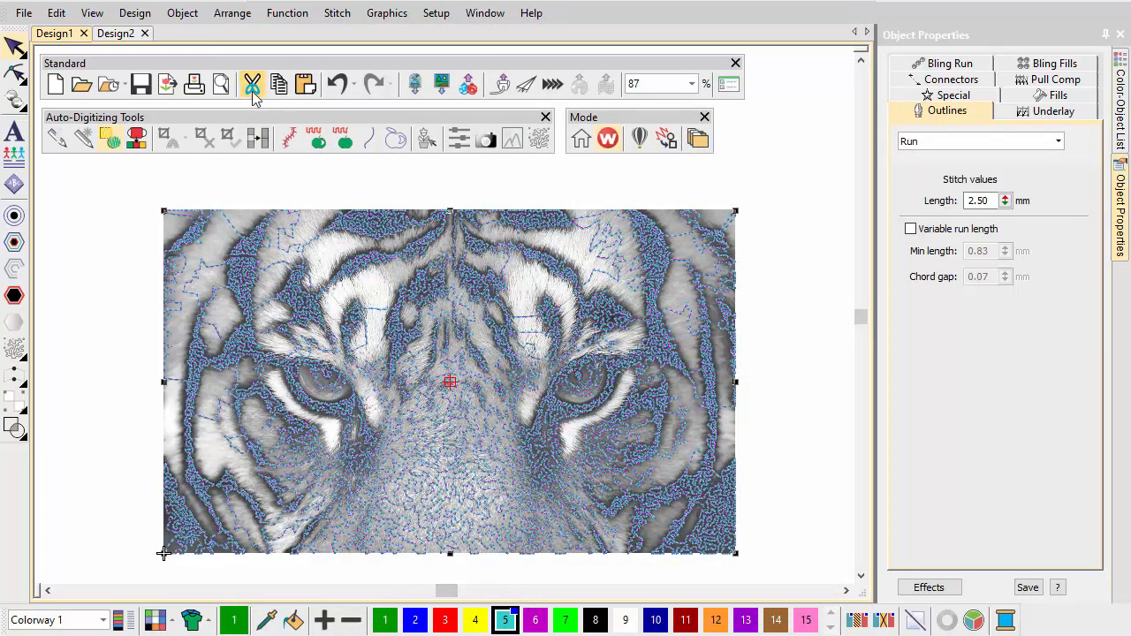
{"action": "left_click", "coordinate": [120, 34]}
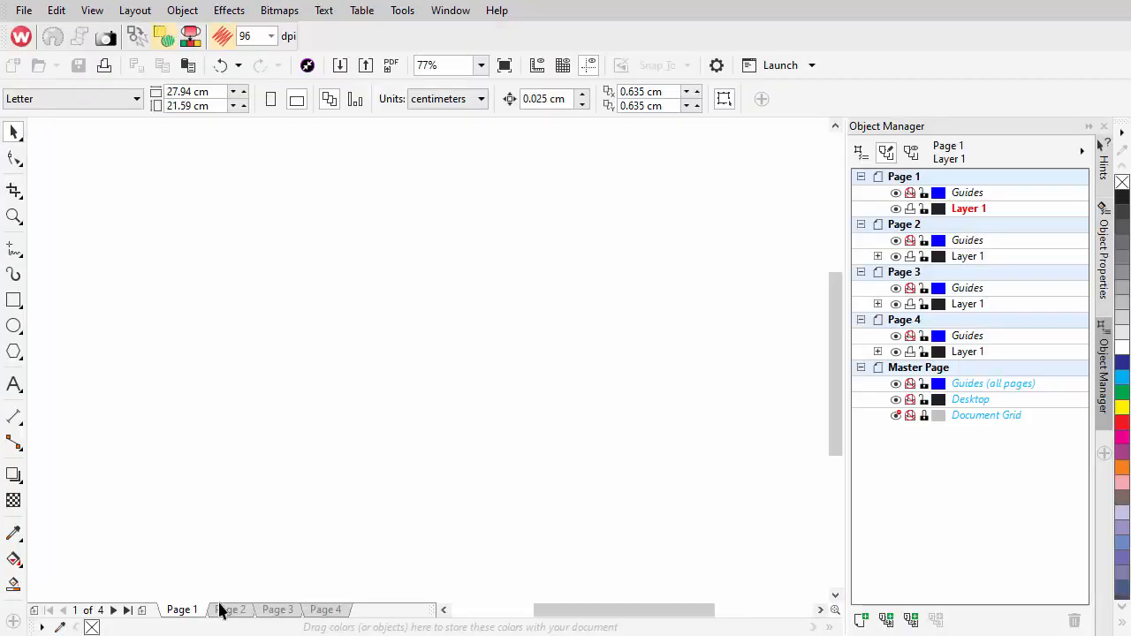
Convert the Page 2 separation to magenta Reef PhotoStitch with thread C6, then cut the bitmap.
{"action": "left_click", "coordinate": [233, 609]}
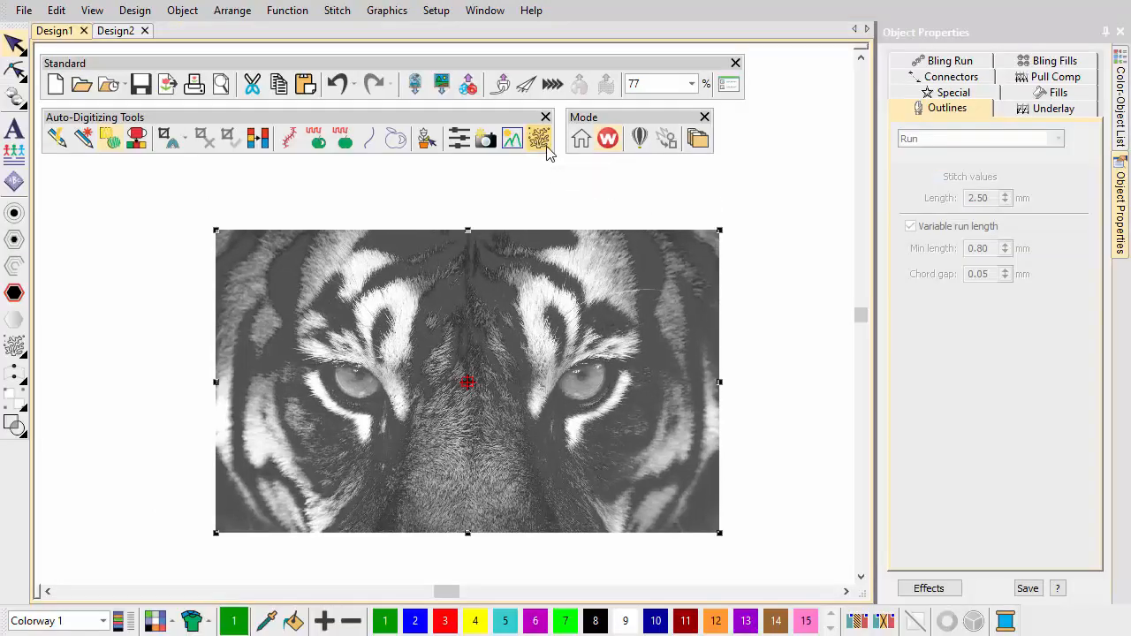
{"action": "left_click", "coordinate": [539, 138]}
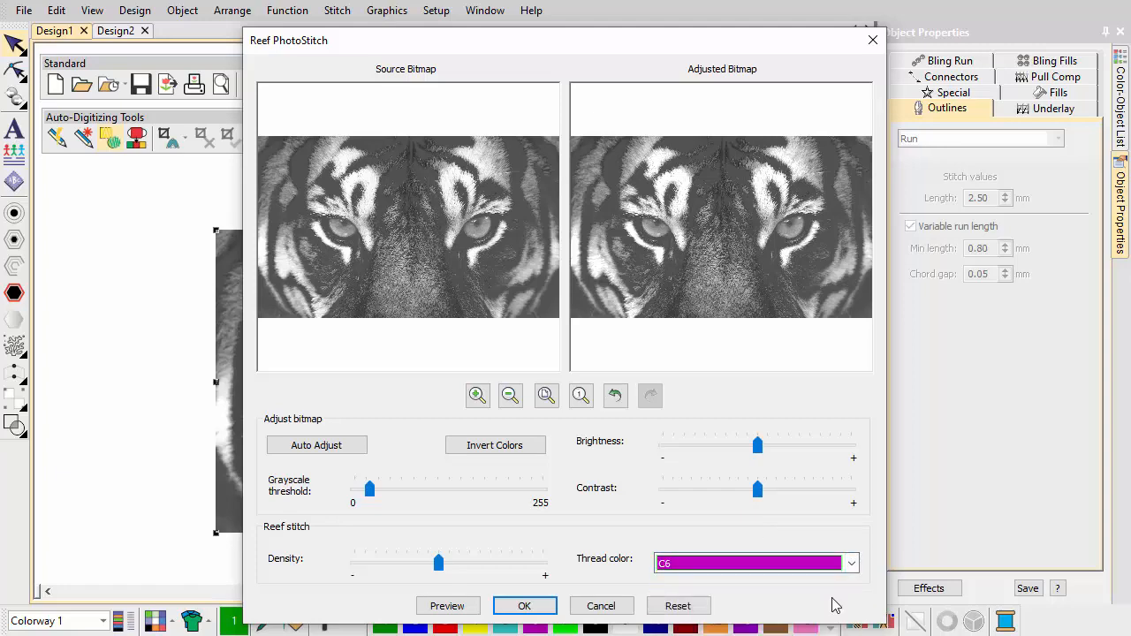
{"action": "left_click", "coordinate": [524, 605]}
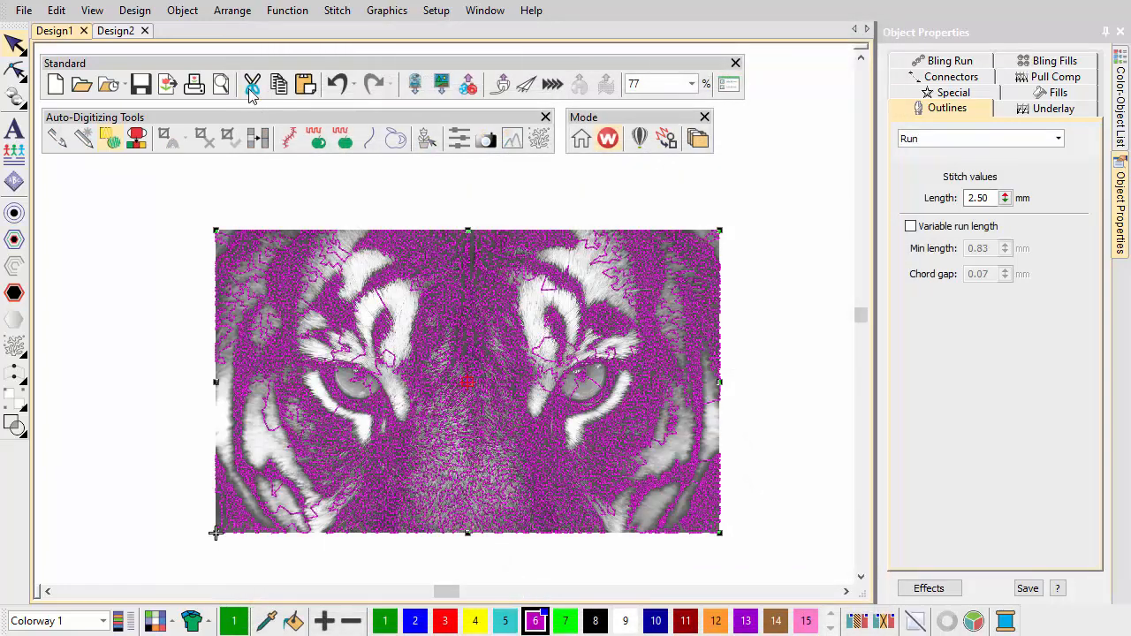
{"action": "left_click", "coordinate": [118, 33]}
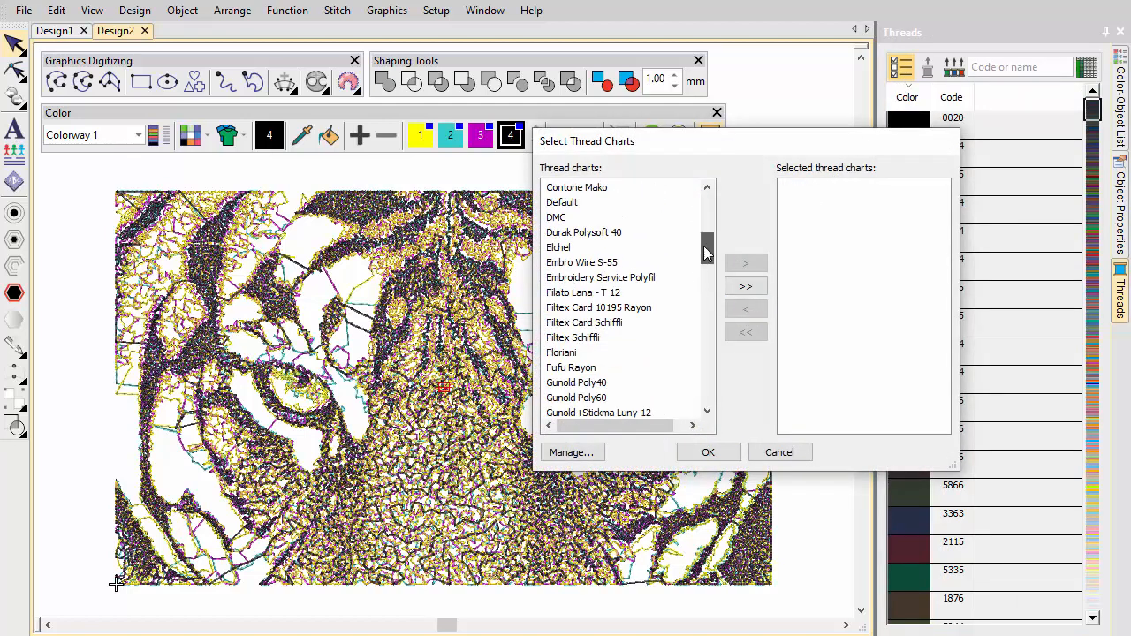
Find Madeira Classic 40 in the thread chart list and apply it to the design.
{"action": "scroll", "scroll_direction": "down", "scroll_amount": 3}
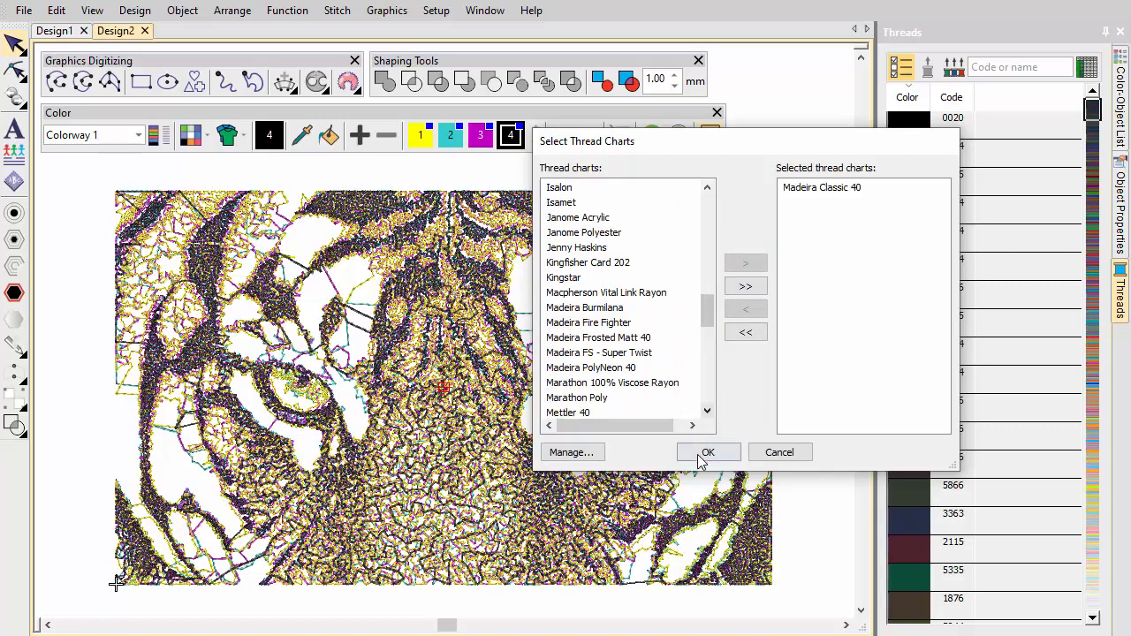
{"action": "left_click", "coordinate": [708, 451]}
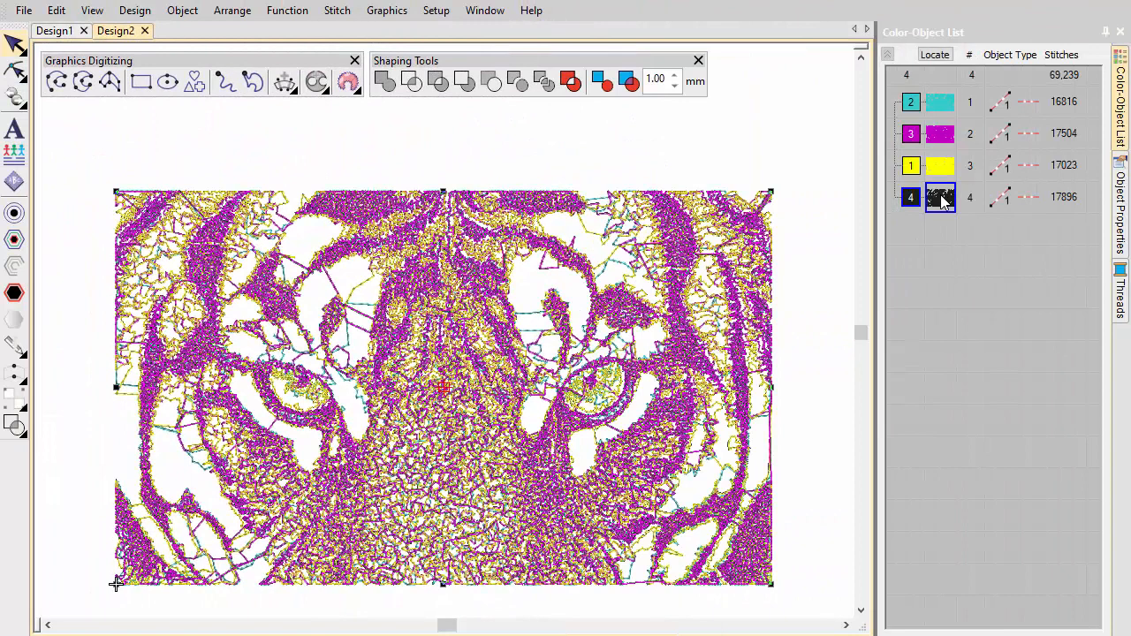
Apply Hide Others to the black object, hiding the cyan, magenta and yellow layers.
{"action": "right_click", "coordinate": [941, 196]}
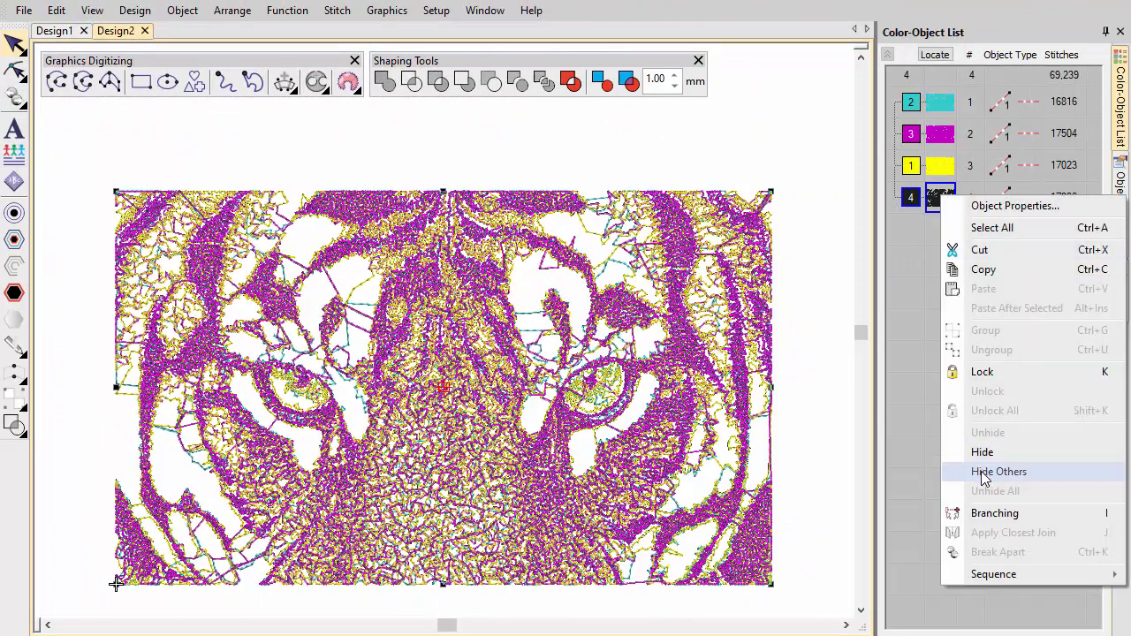
{"action": "left_click", "coordinate": [998, 471]}
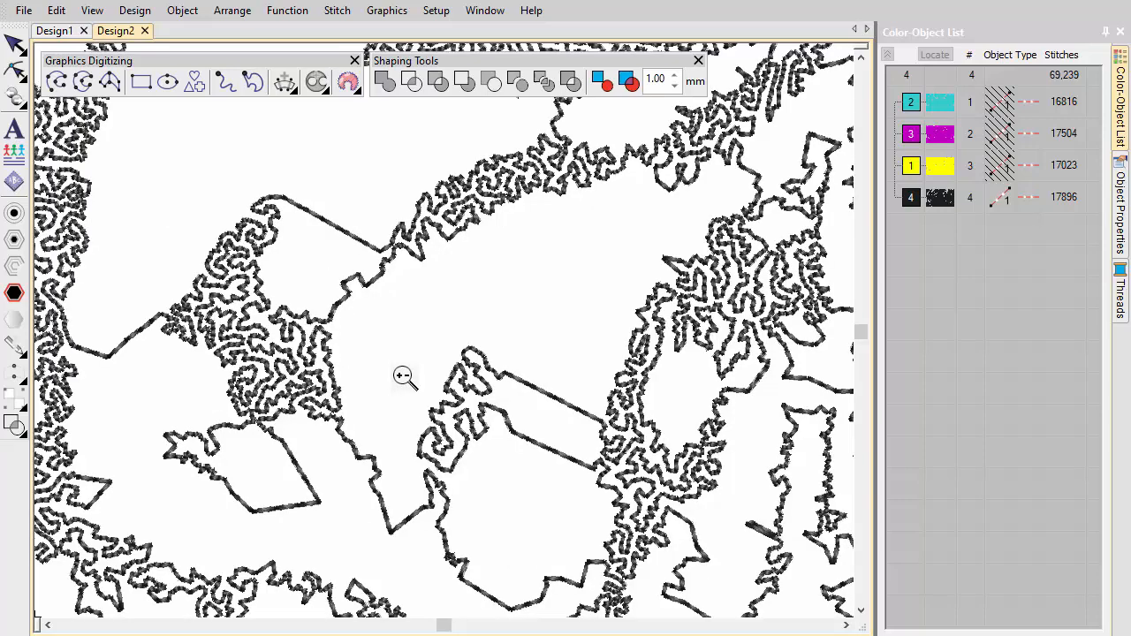
{"action": "mouse_move", "coordinate": [373, 362]}
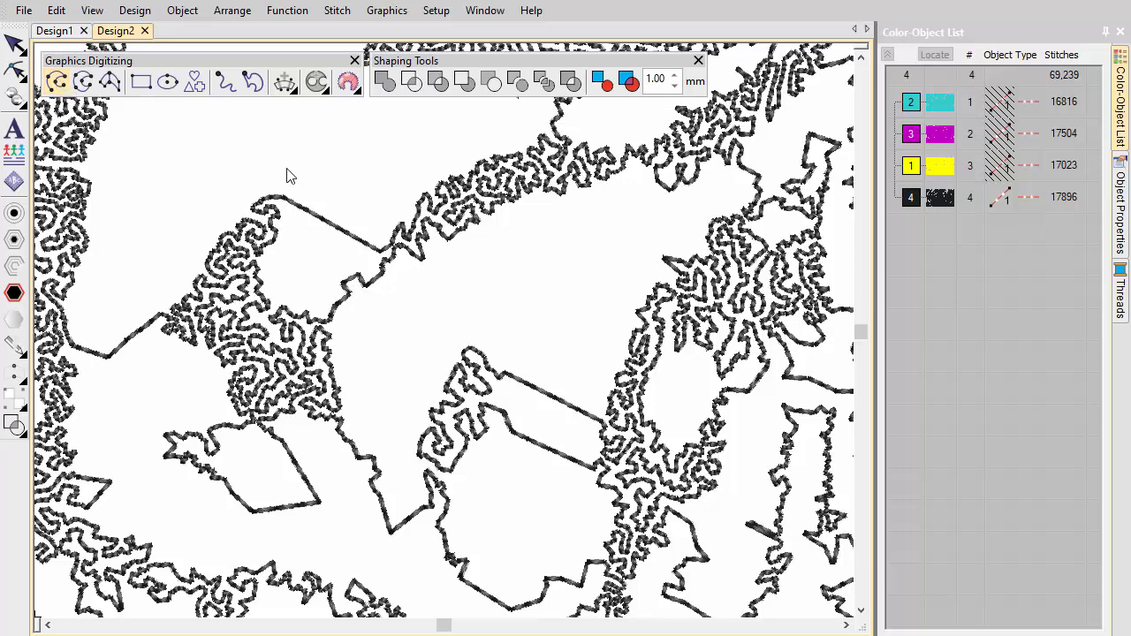
Divide the black stitching along a drawn cutting line and select a small connector piece.
{"action": "left_click", "coordinate": [369, 260]}
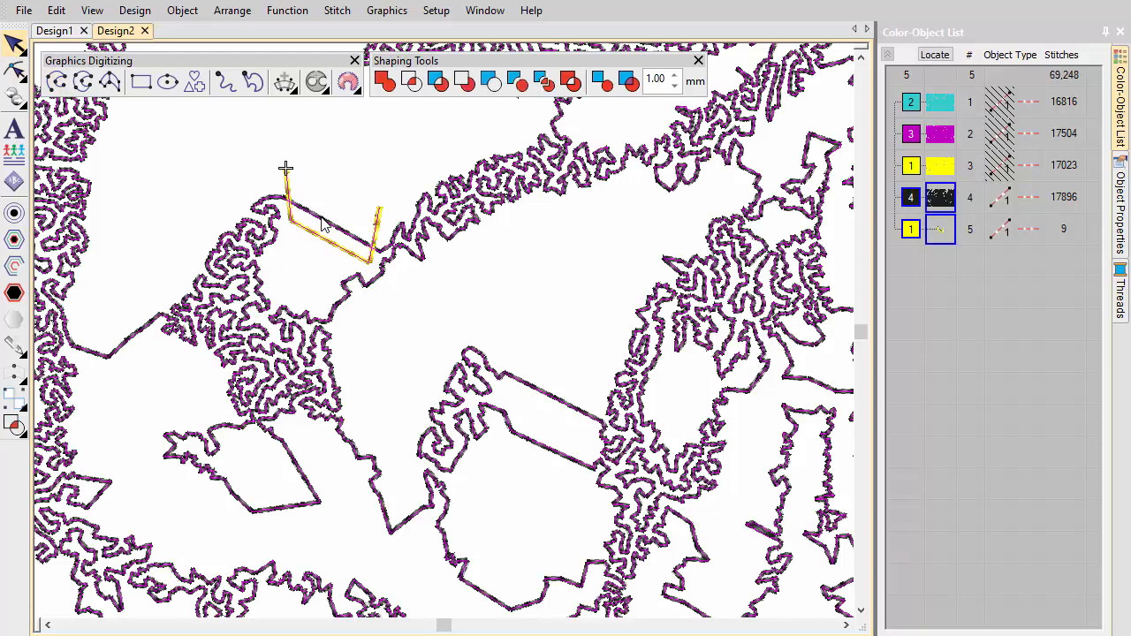
{"action": "mouse_move", "coordinate": [545, 81]}
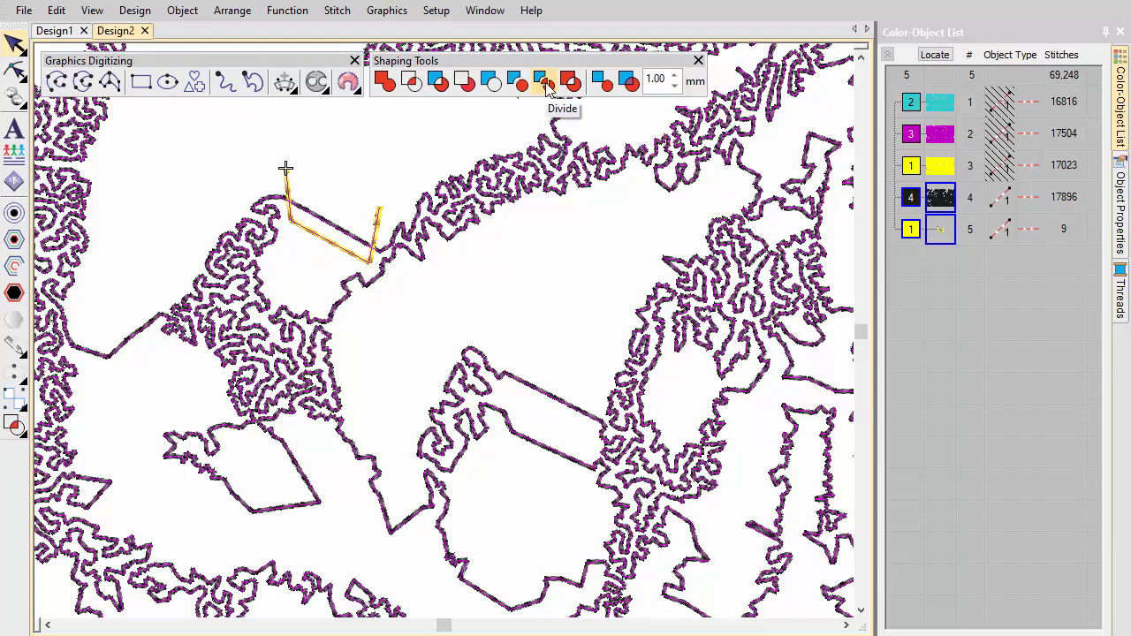
{"action": "left_click", "coordinate": [543, 80]}
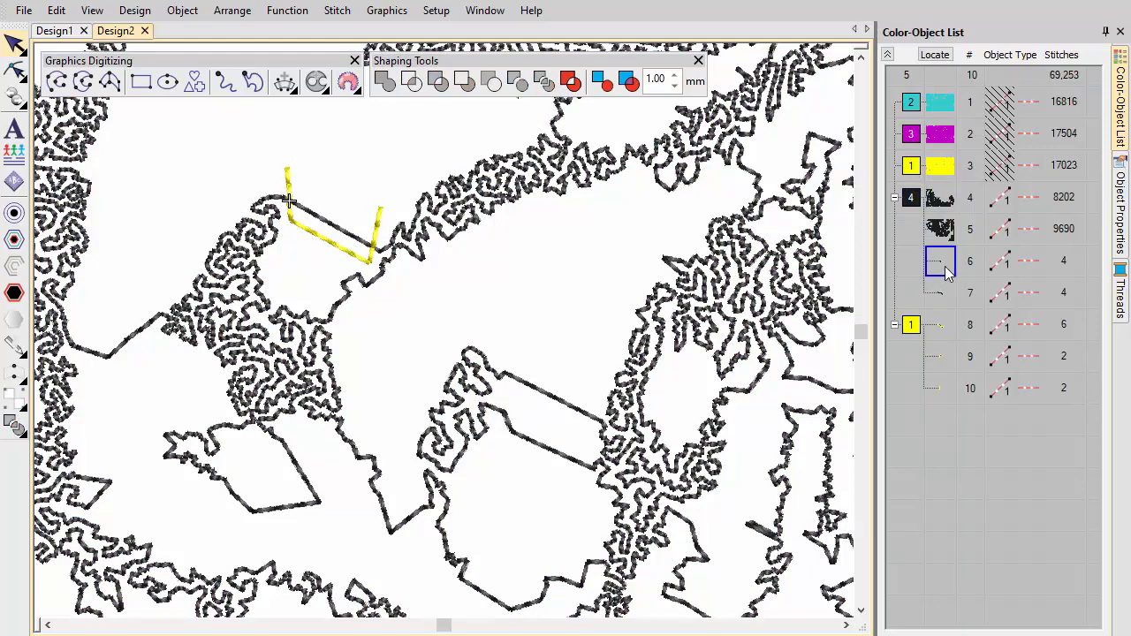
{"action": "left_click", "coordinate": [941, 293]}
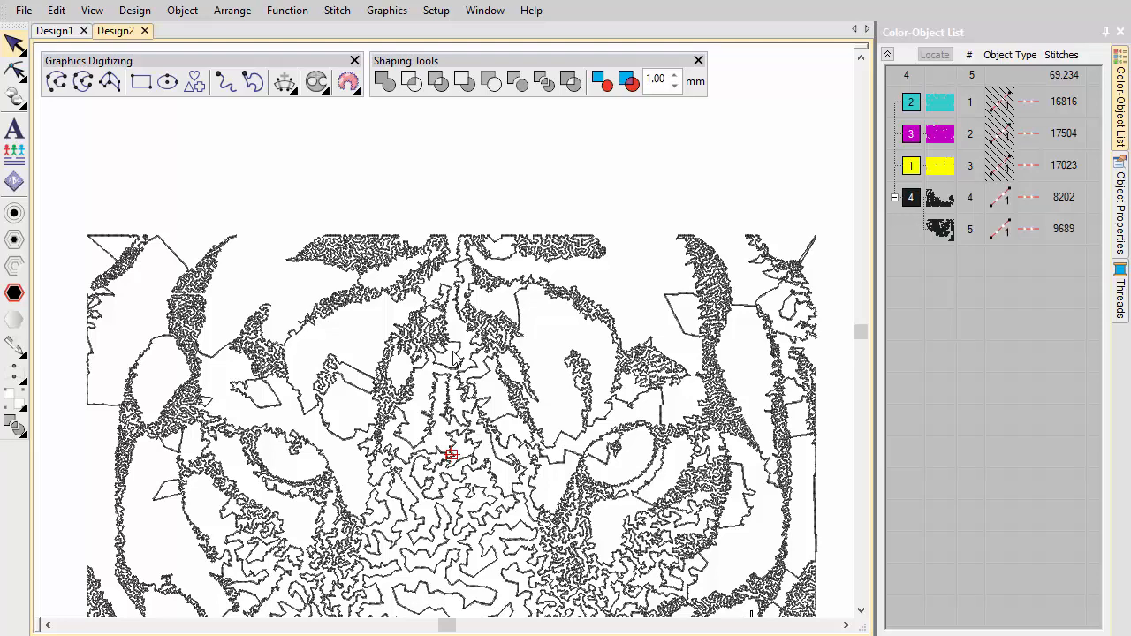
{"action": "left_click_drag", "start_coordinate": [561, 228], "coordinate": [775, 423]}
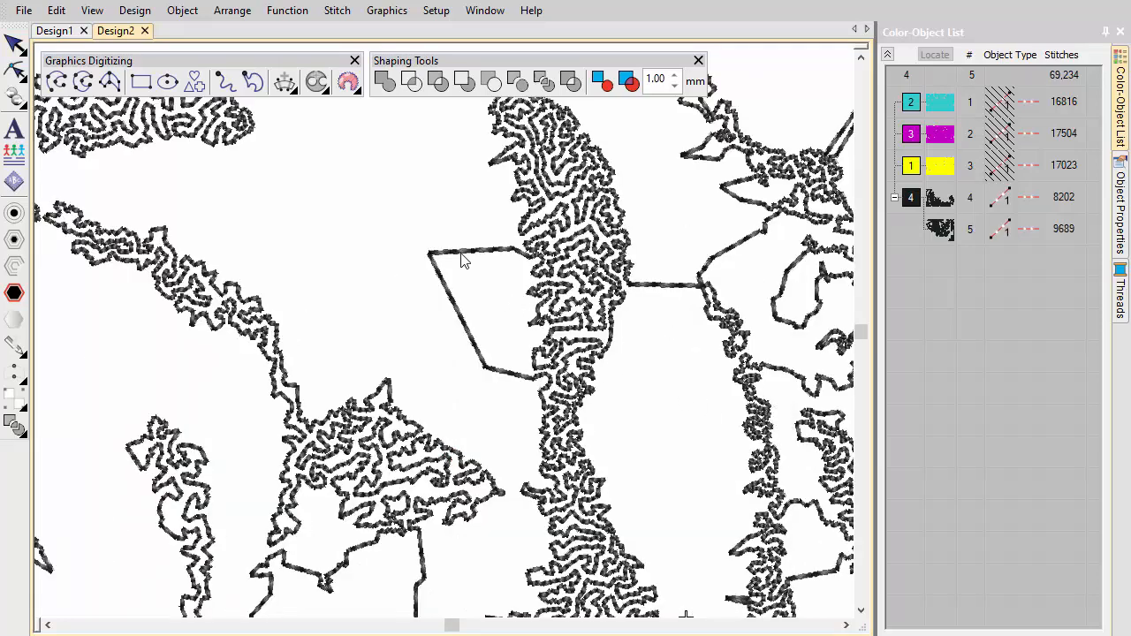
{"action": "left_click", "coordinate": [939, 228]}
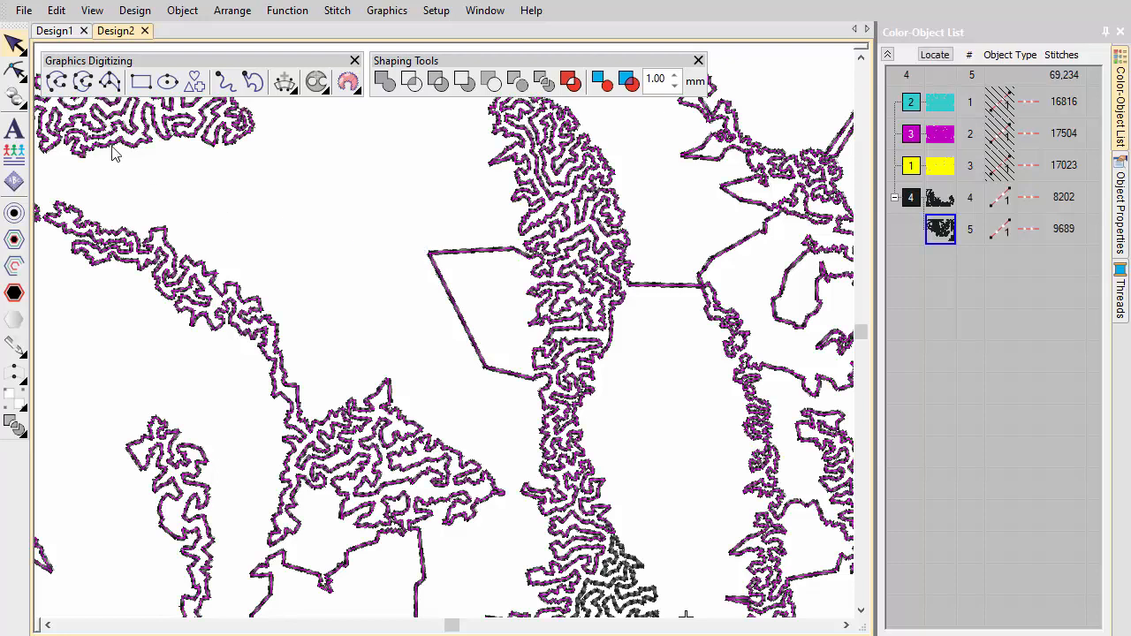